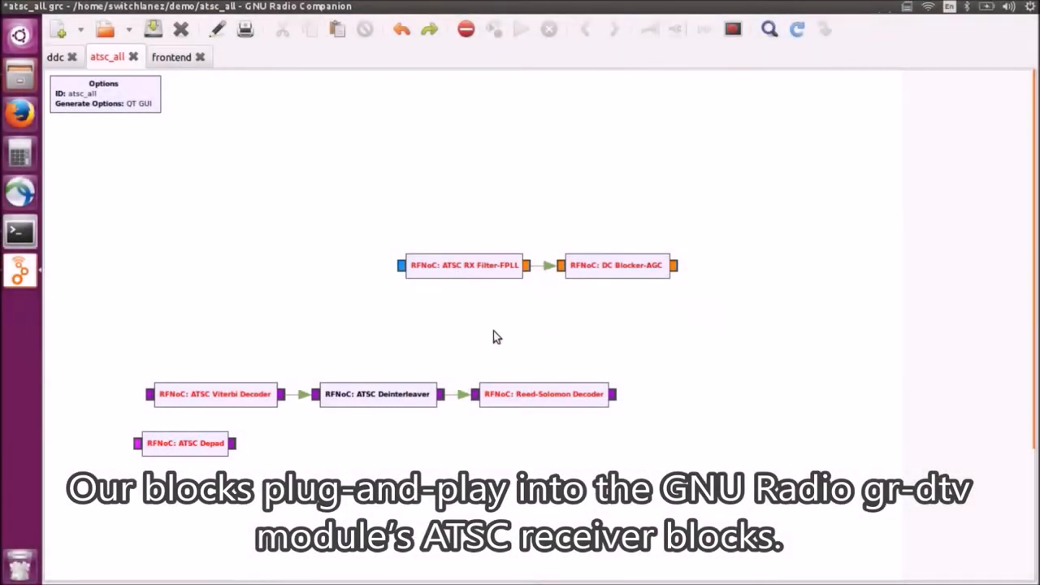
{"action": "mouse_move", "coordinate": [341, 367]}
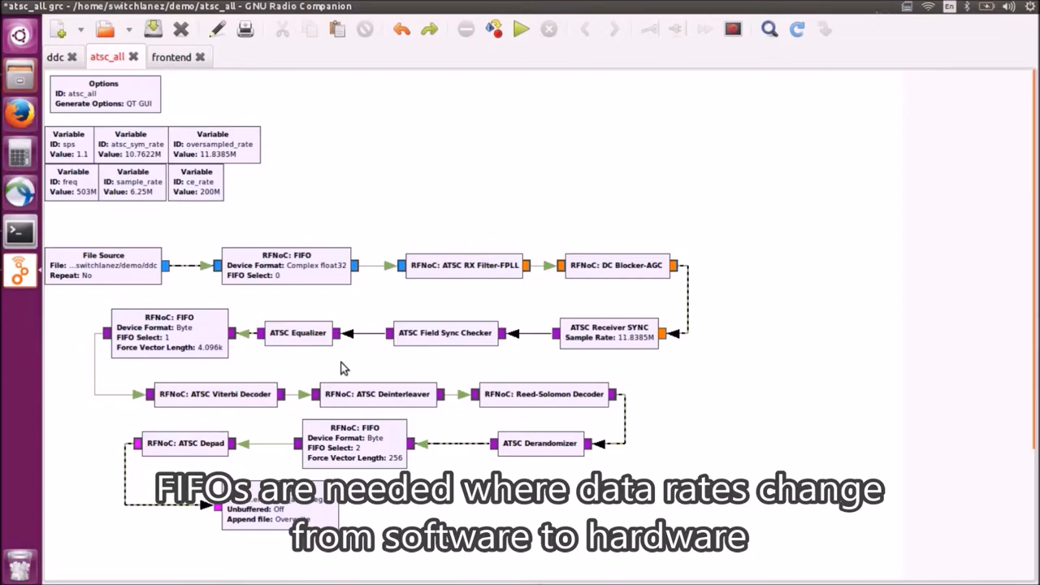
{"action": "mouse_move", "coordinate": [210, 325]}
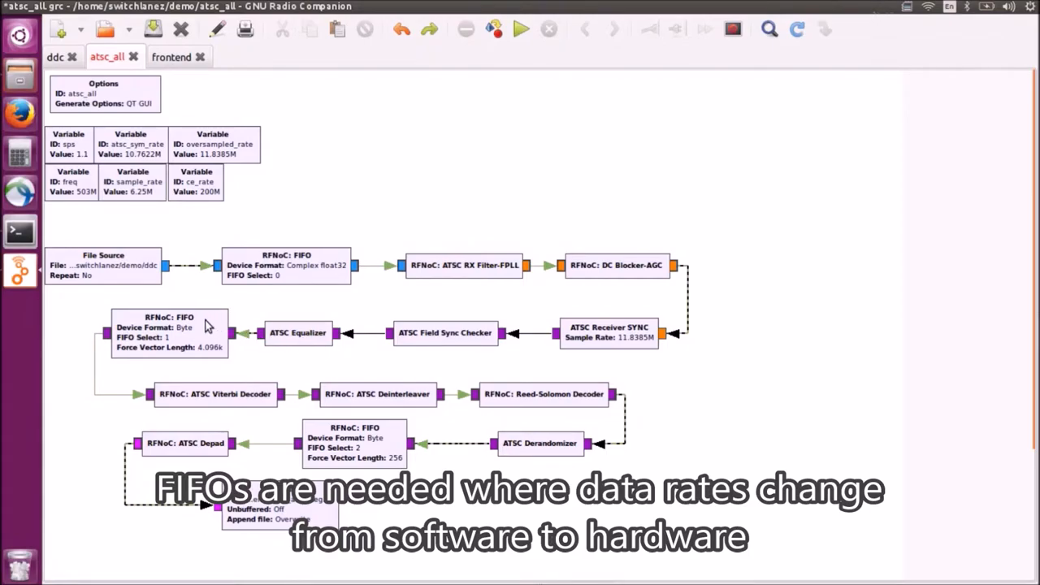
{"action": "mouse_move", "coordinate": [277, 293]}
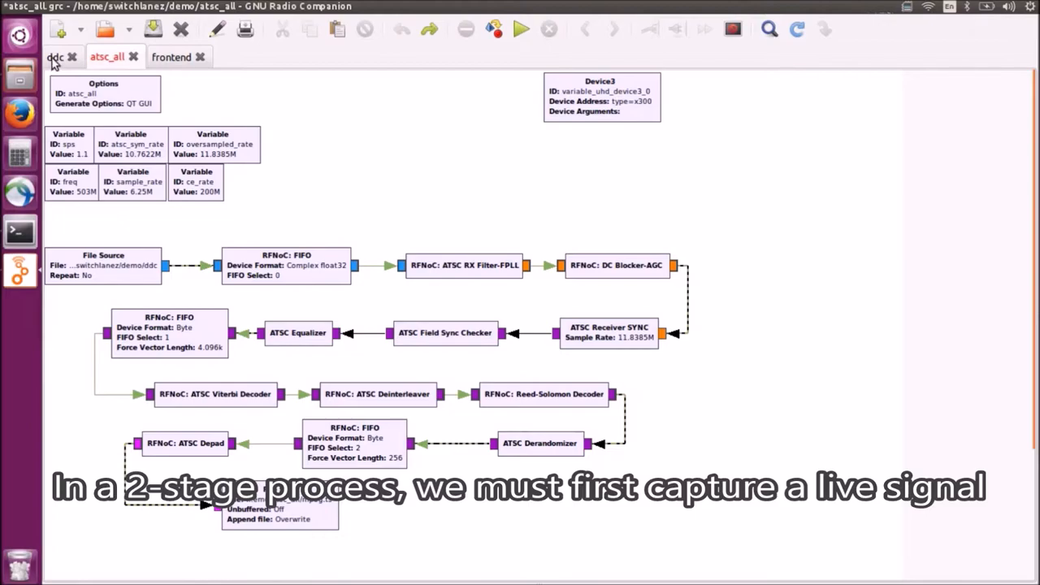
{"action": "left_click", "coordinate": [55, 57]}
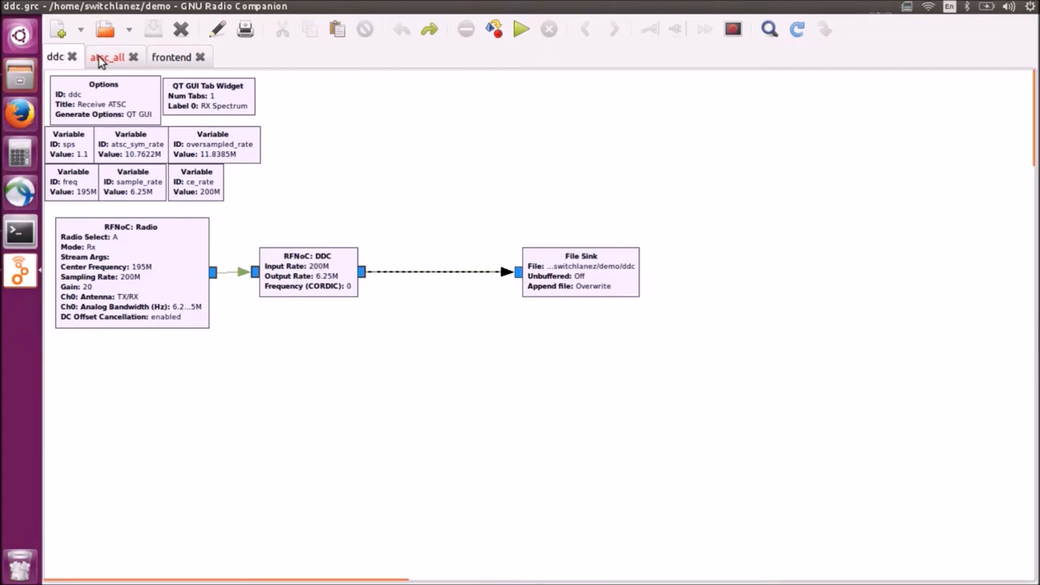
{"action": "left_click", "coordinate": [106, 57]}
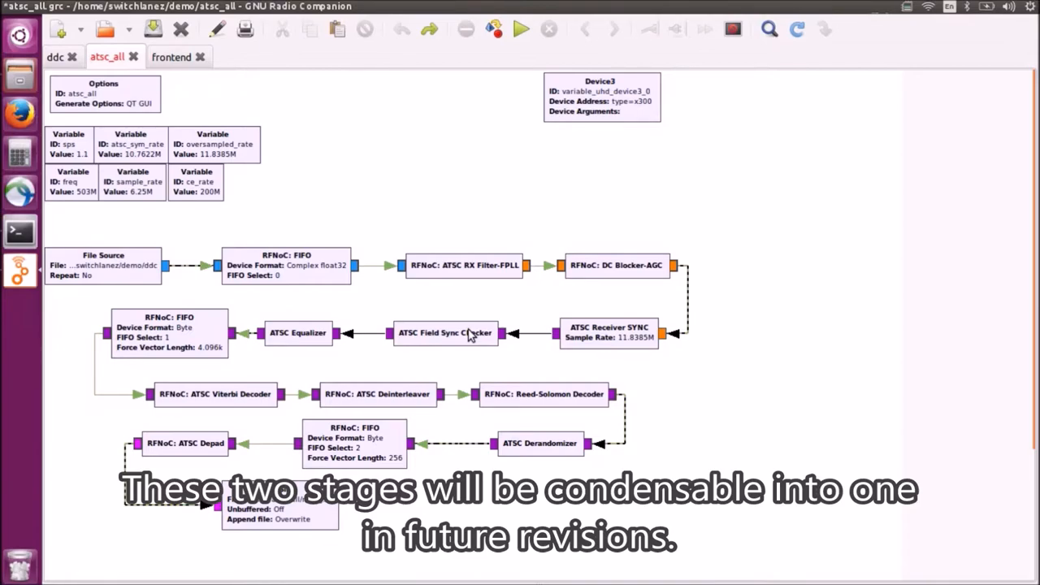
{"action": "mouse_move", "coordinate": [223, 143]}
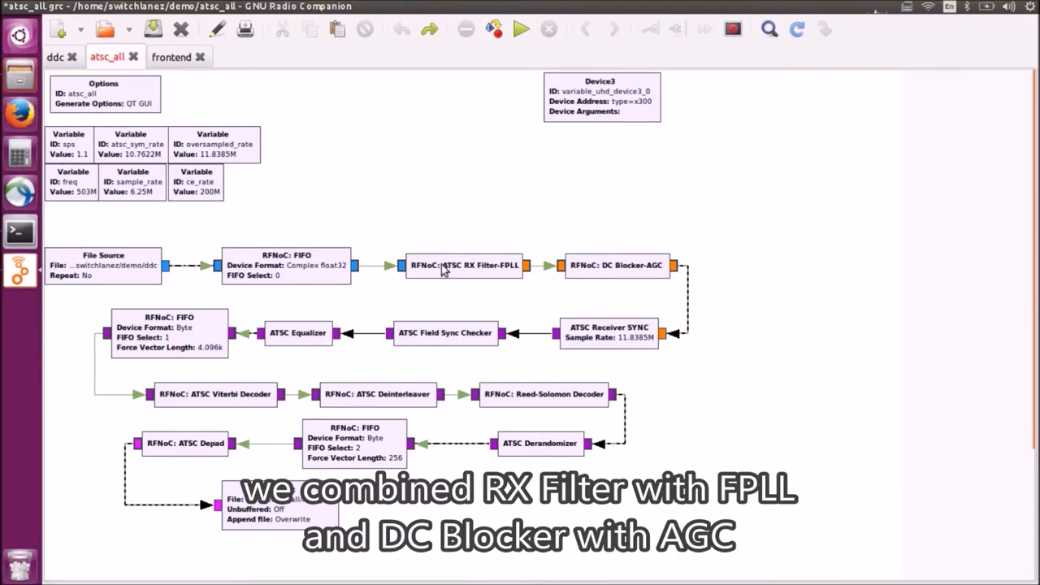
- Select both the RFNoC ATSC RX Filter-FPLL and DC Blocker-AGC blocks
{"action": "left_click", "coordinate": [464, 265]}
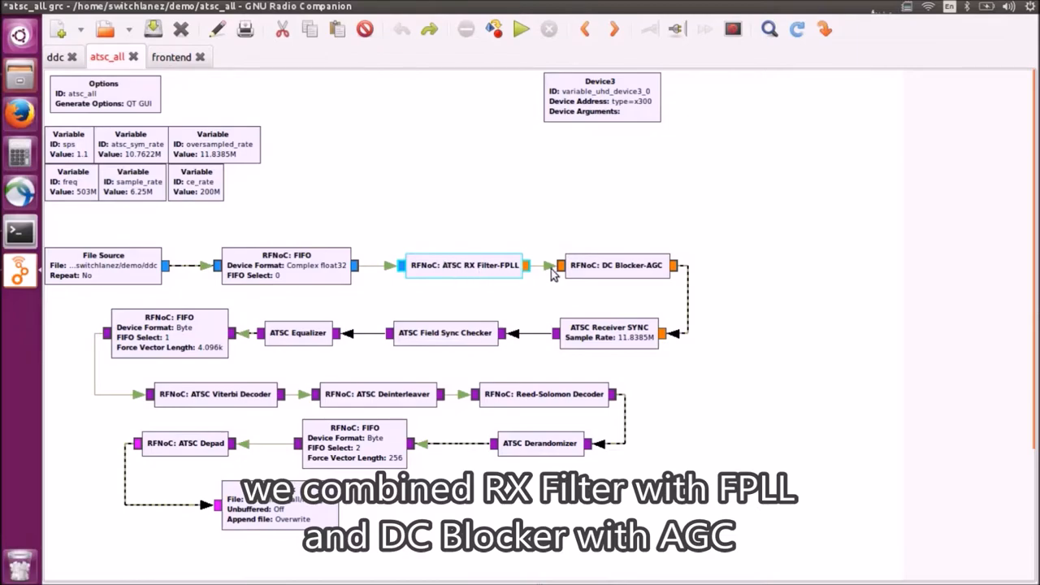
{"action": "left_click", "coordinate": [616, 265]}
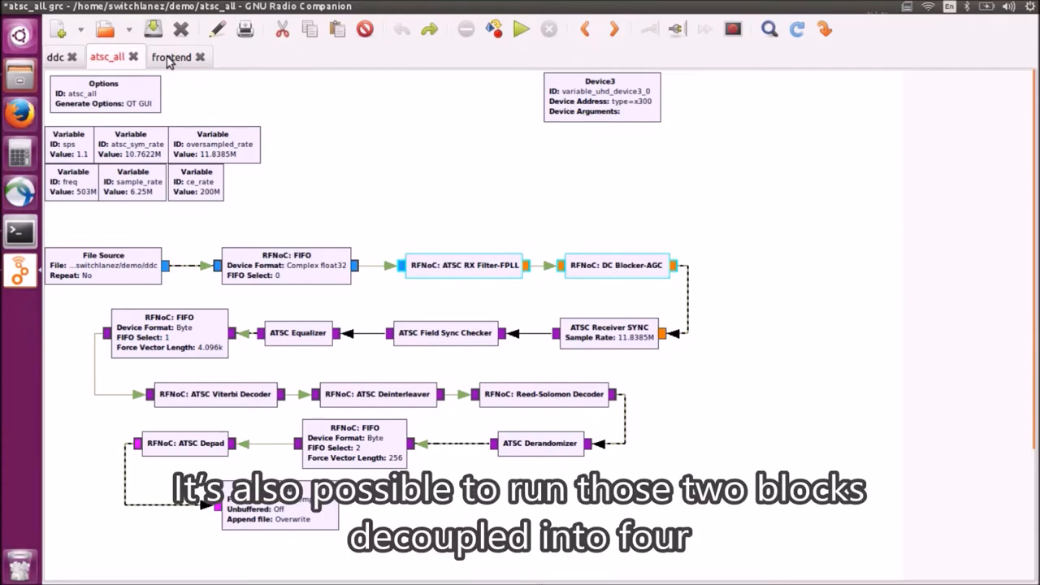
- Review the frontend flowgraph's decoupled blocks, then return to the ddc capture flowgraph
{"action": "left_click", "coordinate": [171, 57]}
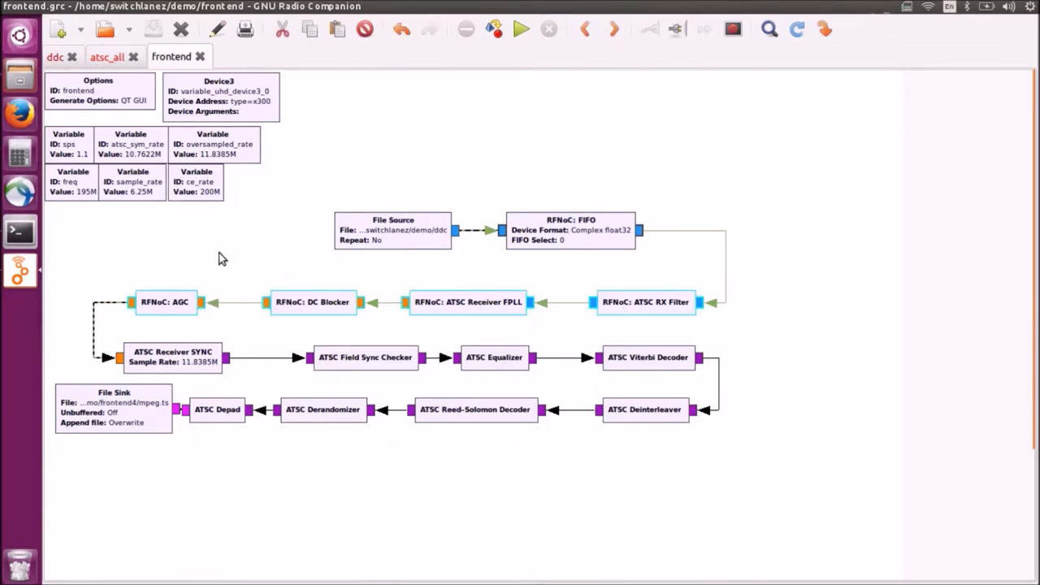
{"action": "left_click", "coordinate": [55, 57]}
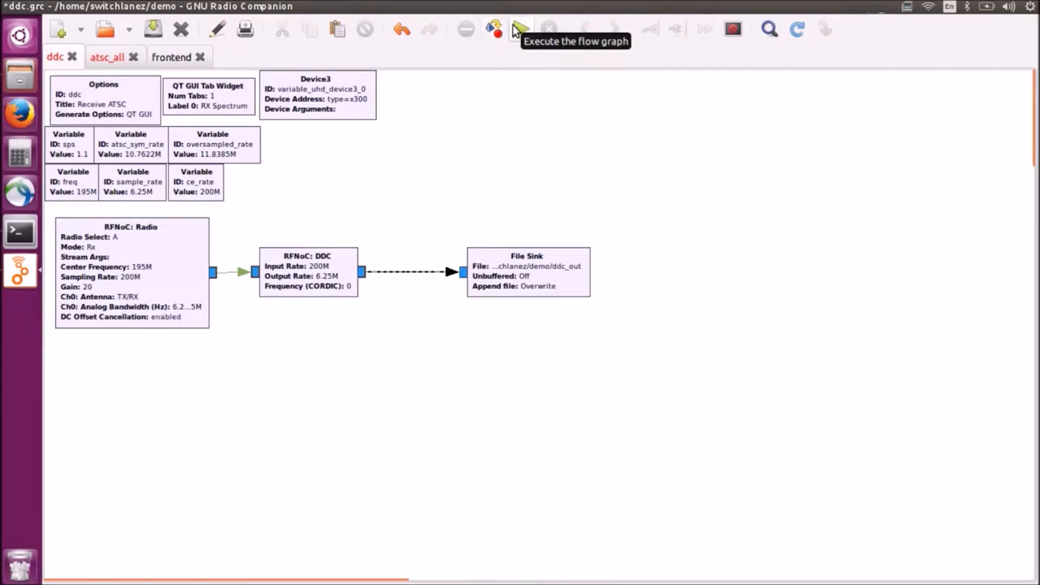
- Run the ddc capture flowgraph and select the resulting ddc_out file in the demo folder
{"action": "left_click", "coordinate": [519, 29]}
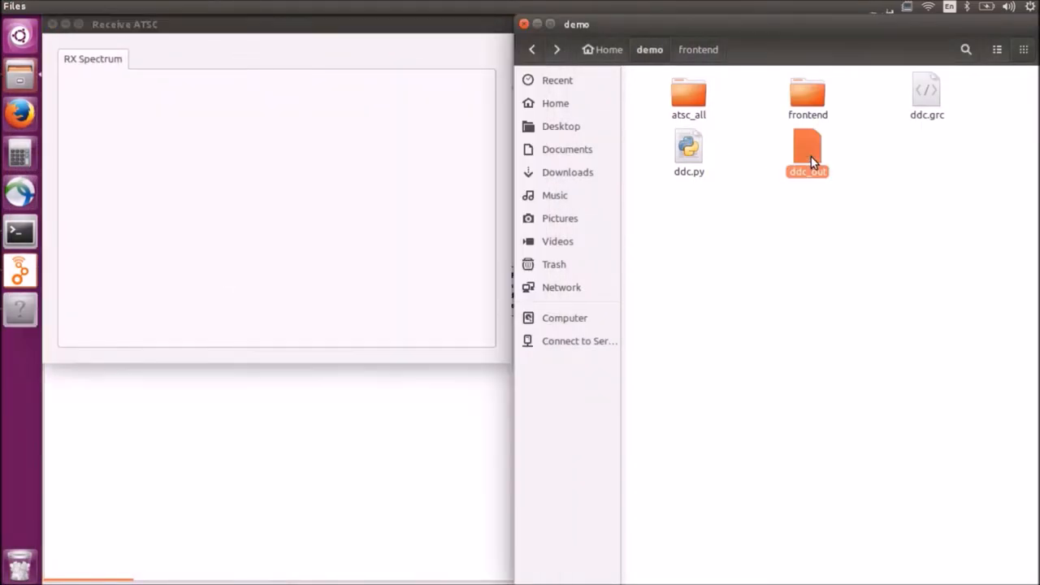
{"action": "left_click", "coordinate": [808, 154]}
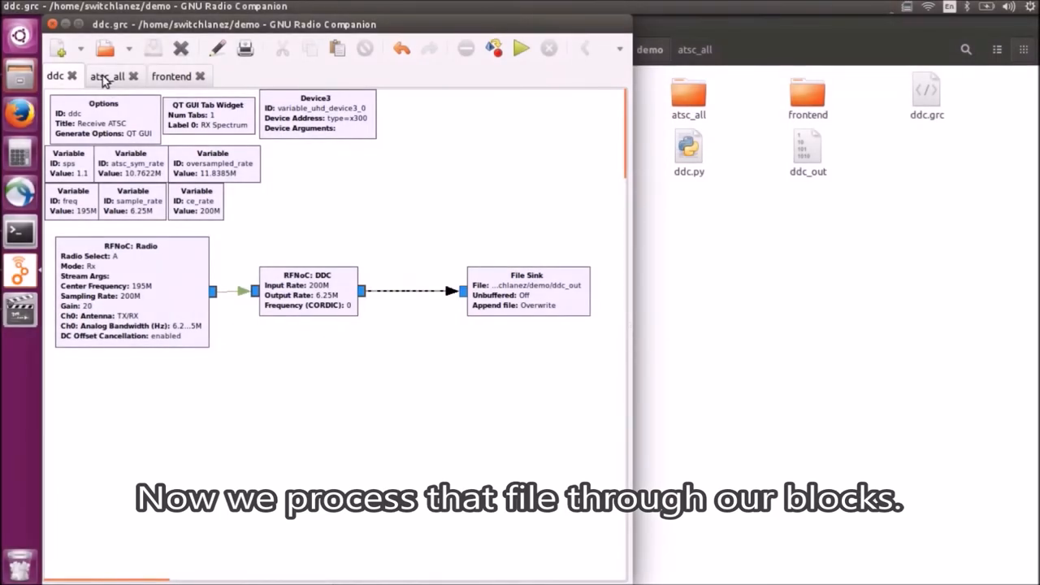
- Decode ddc_out with the atsc_all flowgraph and select the resulting 178 MB mpeg.ts
{"action": "left_click", "coordinate": [106, 75]}
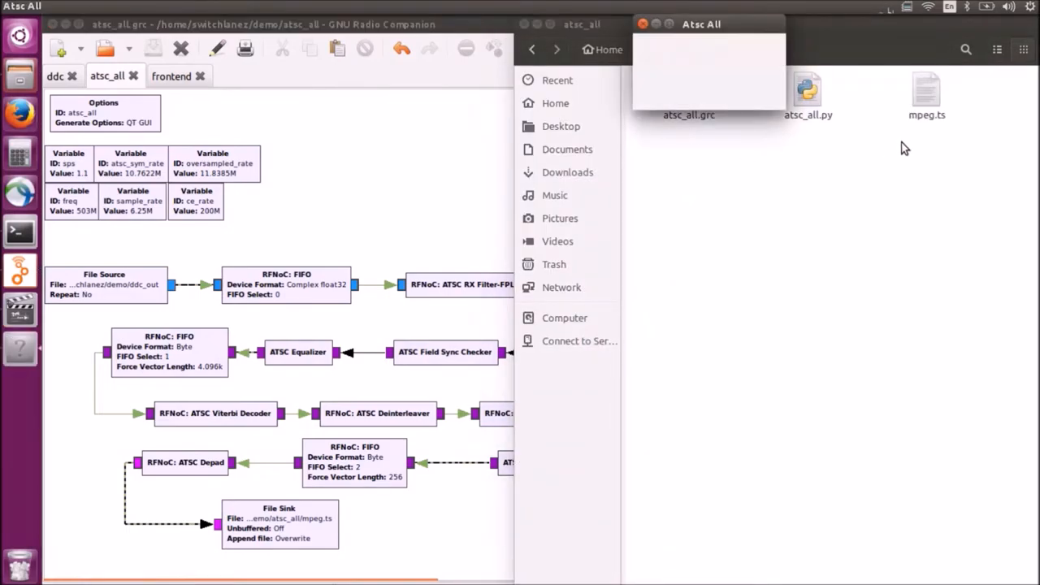
{"action": "left_click", "coordinate": [926, 93]}
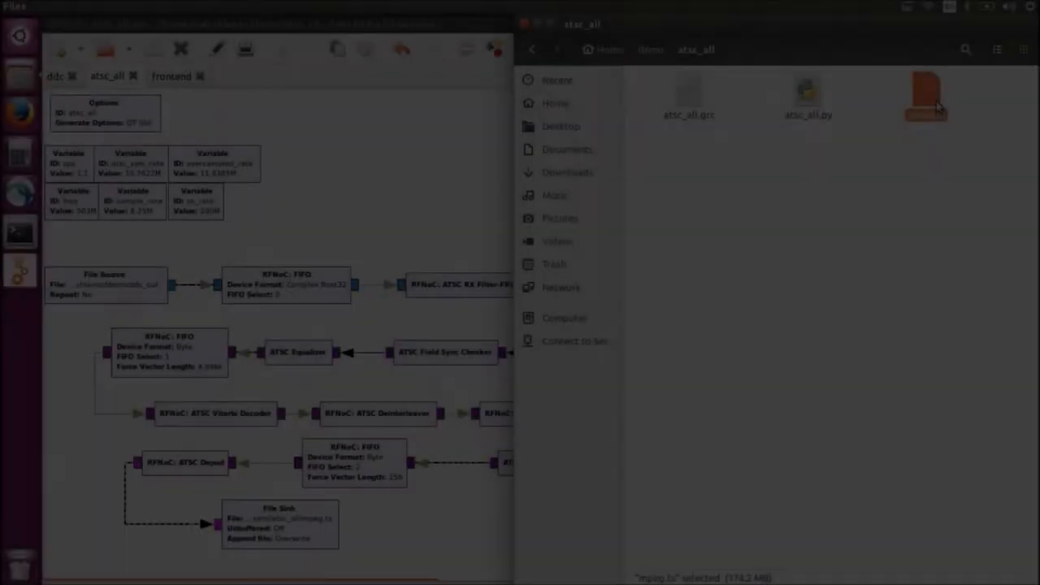
{"action": "double_click", "coordinate": [925, 94]}
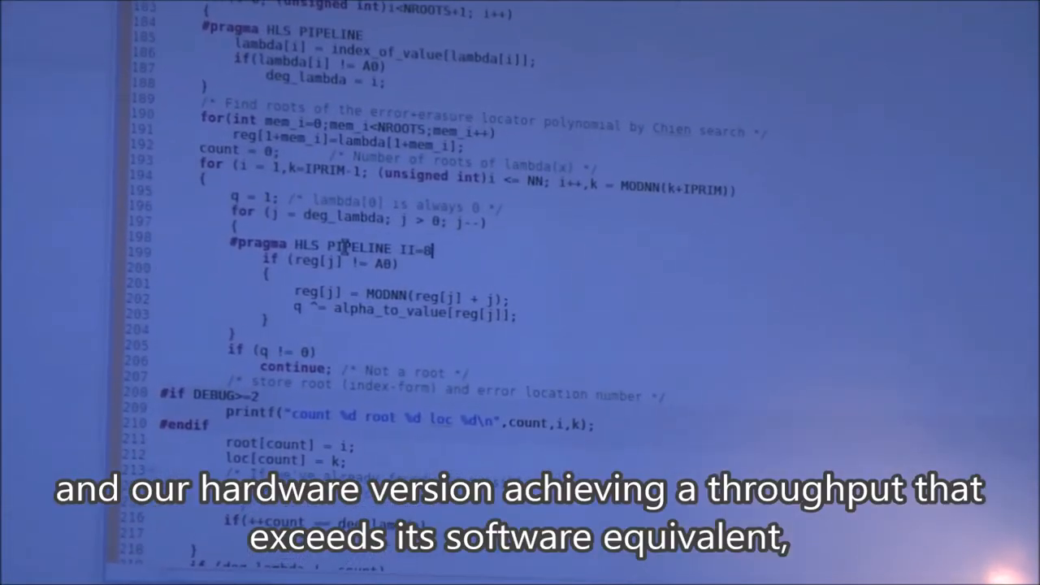
{"action": "scroll", "scroll_direction": "down", "scroll_amount": 3}
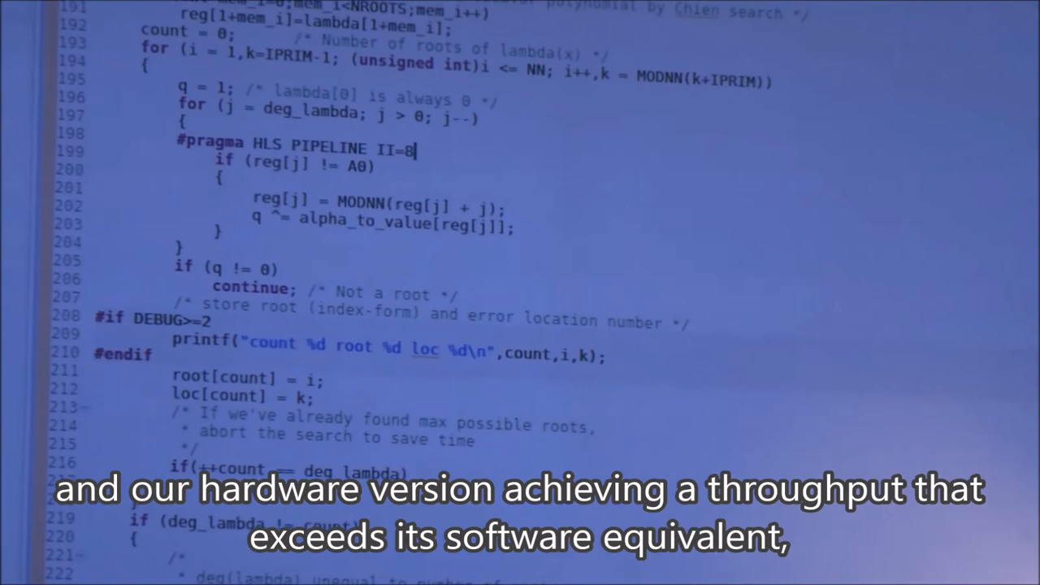